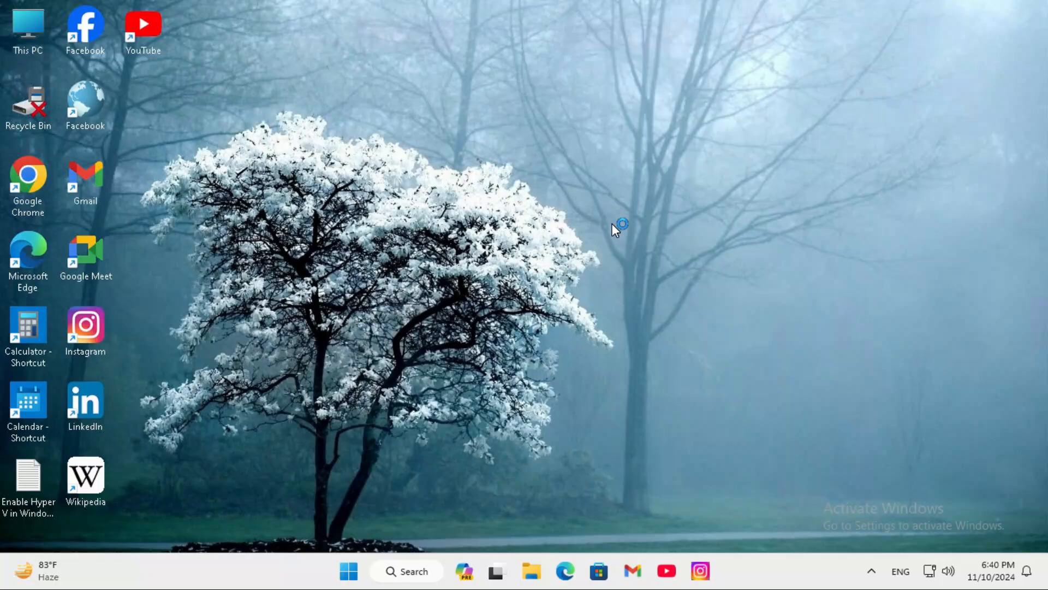
{"action": "mouse_move", "coordinate": [618, 224]}
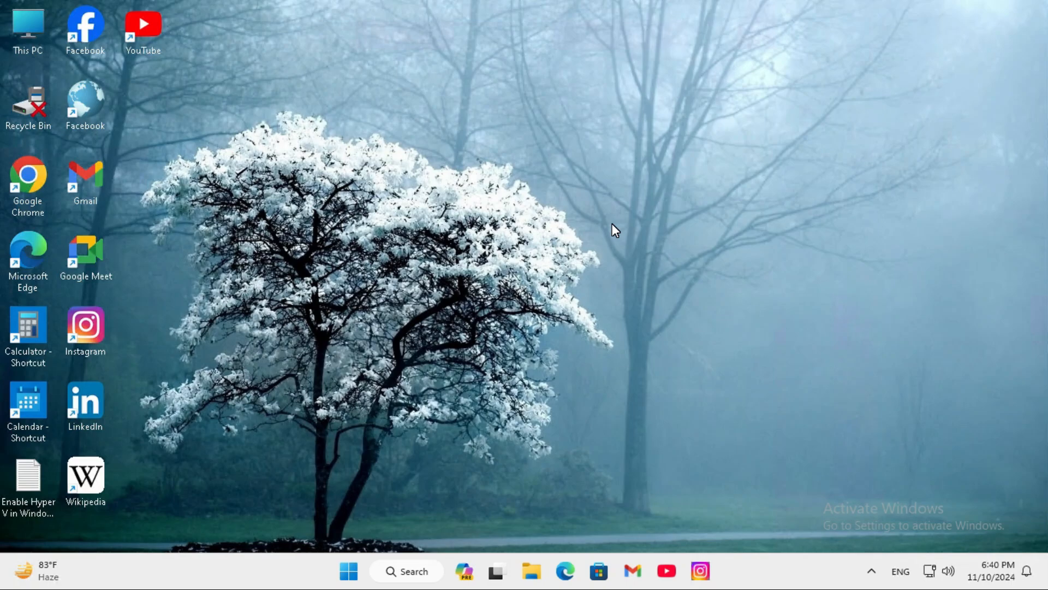
{"action": "mouse_move", "coordinate": [348, 570]}
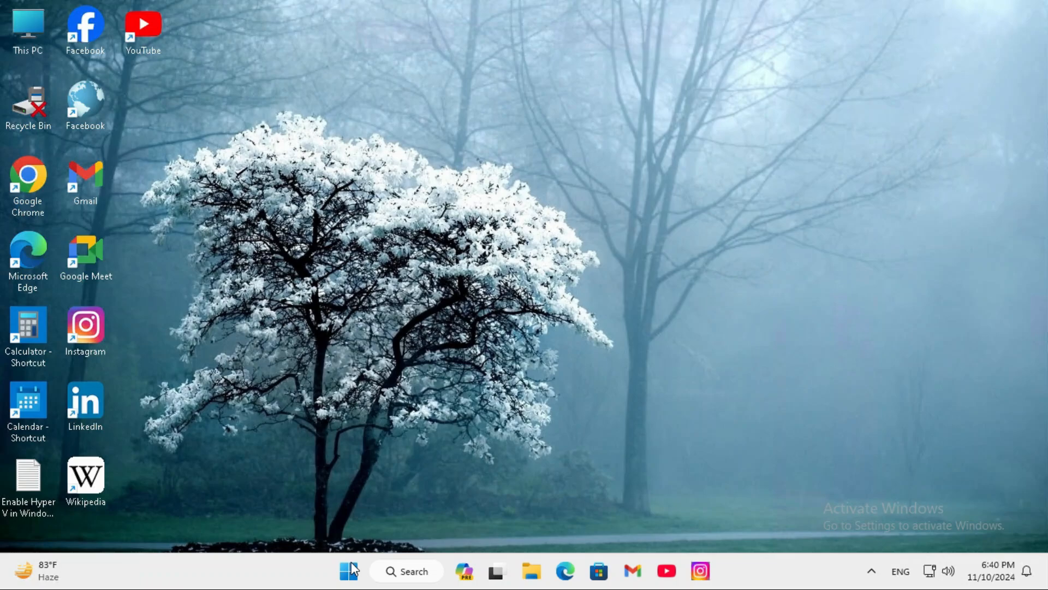
Step: Launch Computer Management from the Start menu and show Local Users and Groups > Users, selecting User1
{"action": "right_click", "coordinate": [349, 571]}
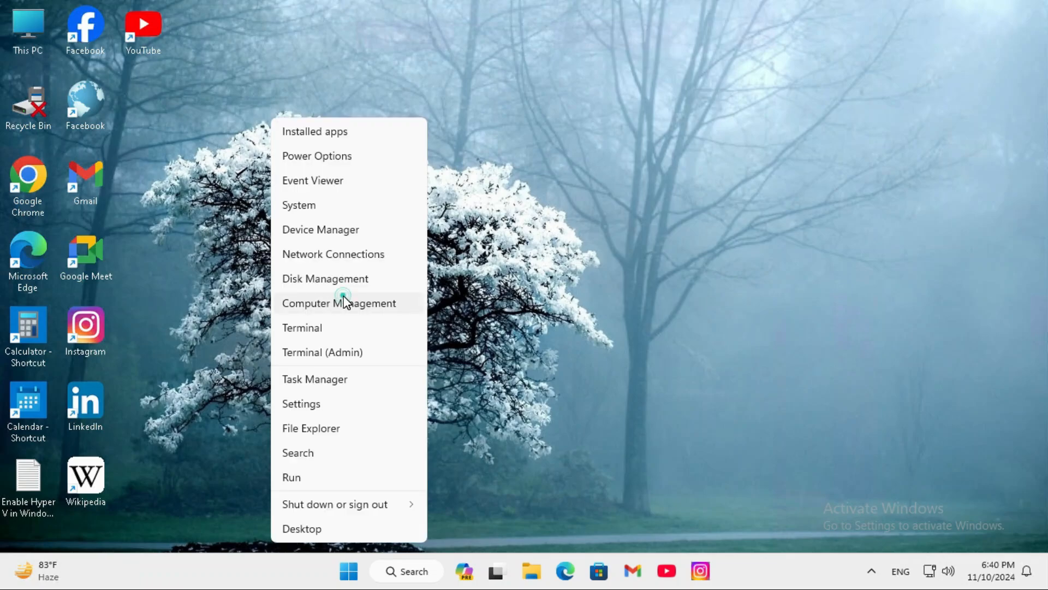
{"action": "left_click", "coordinate": [338, 302]}
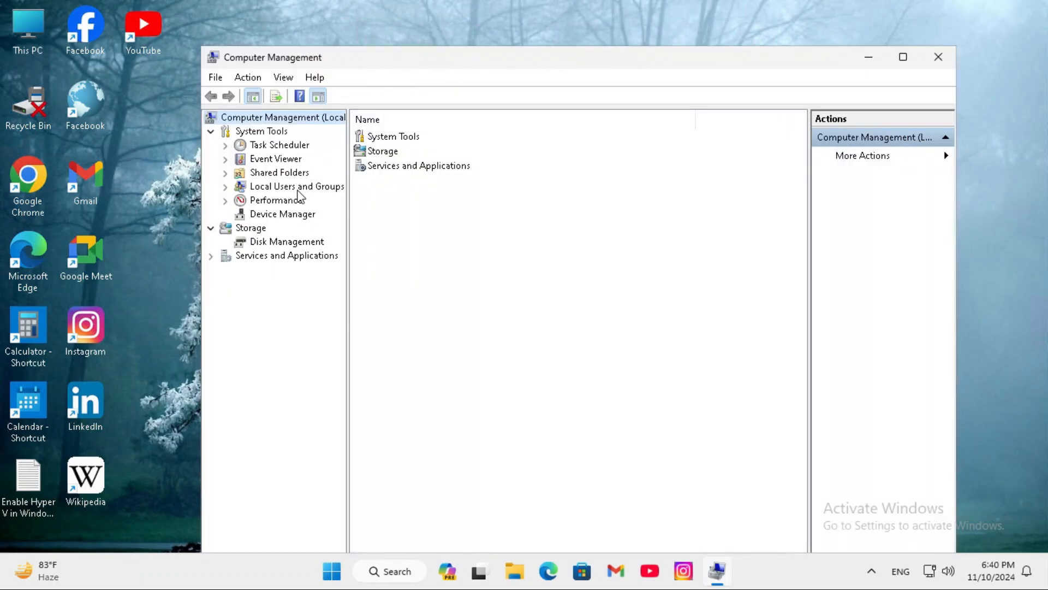
{"action": "left_click", "coordinate": [297, 186]}
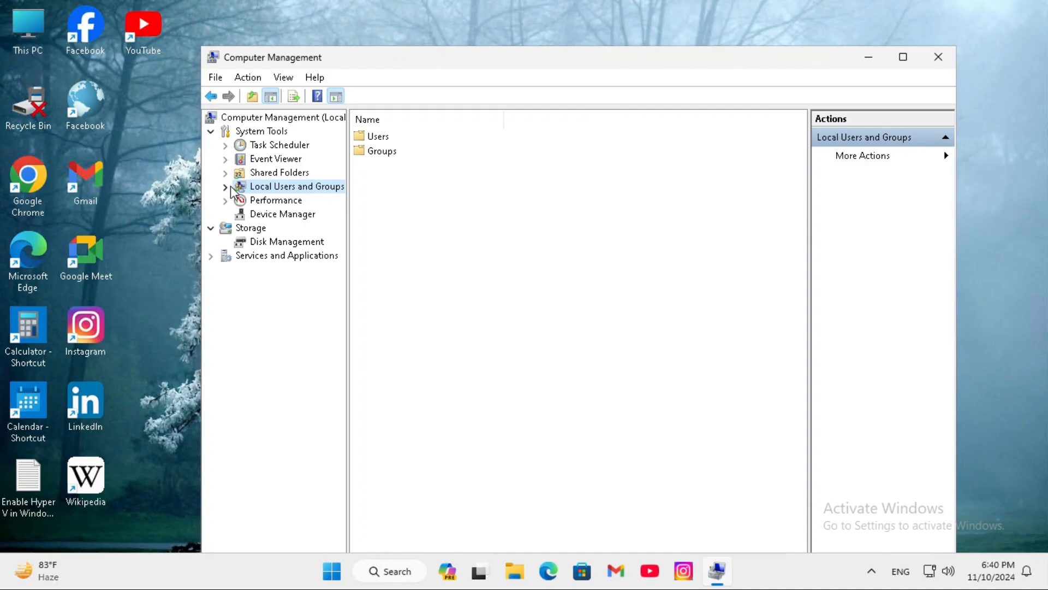
{"action": "left_click", "coordinate": [225, 186]}
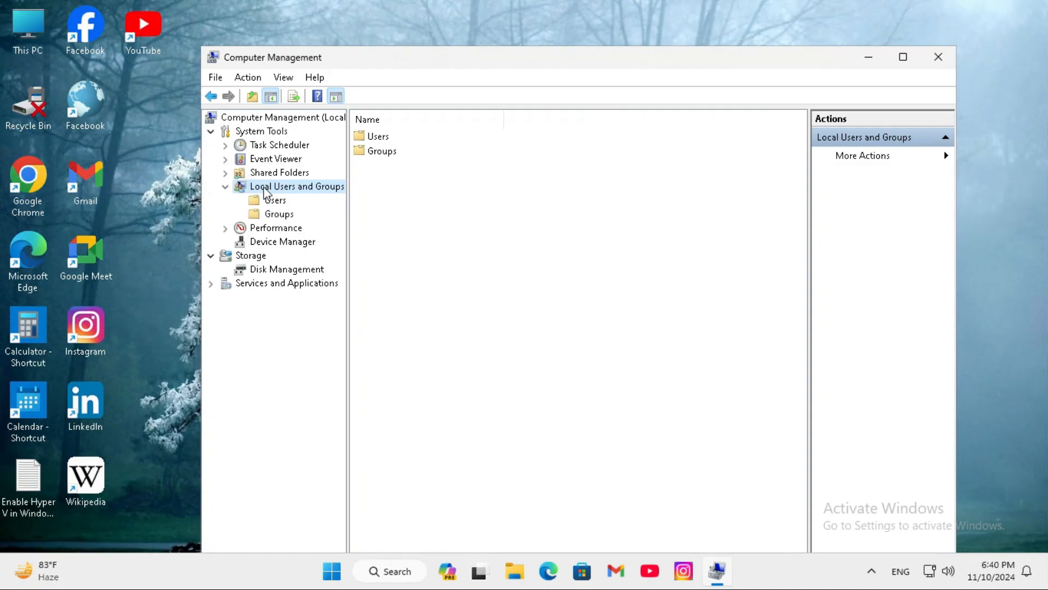
{"action": "left_click", "coordinate": [275, 200]}
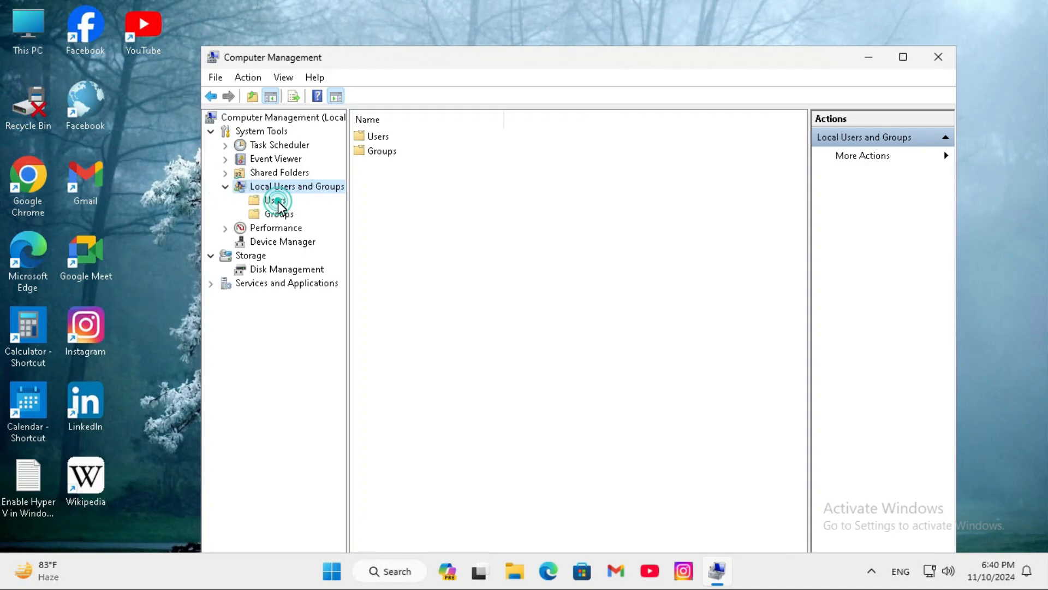
{"action": "left_click", "coordinate": [276, 200]}
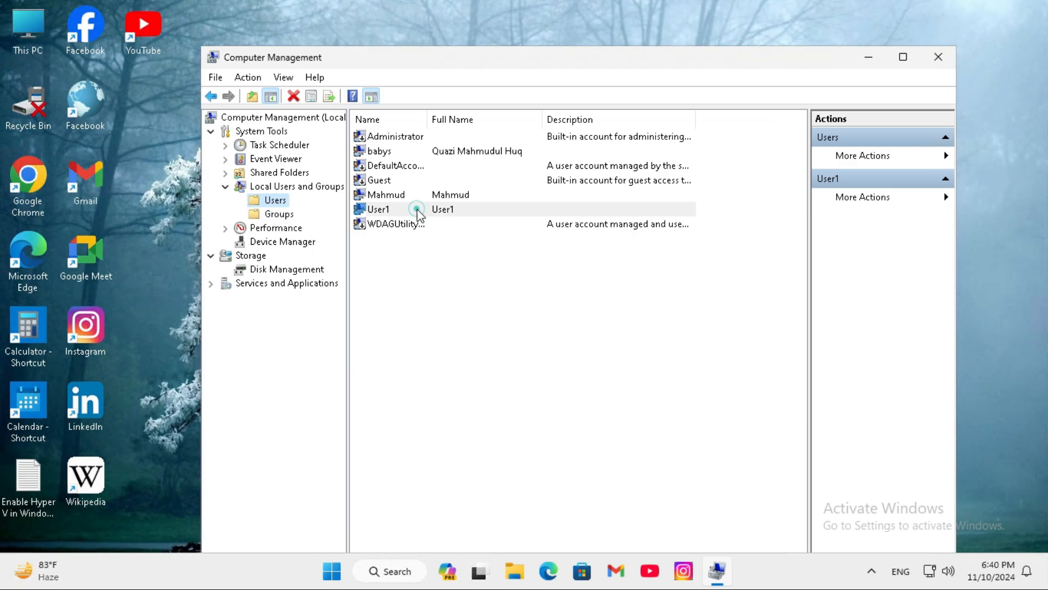
{"action": "left_click", "coordinate": [379, 210]}
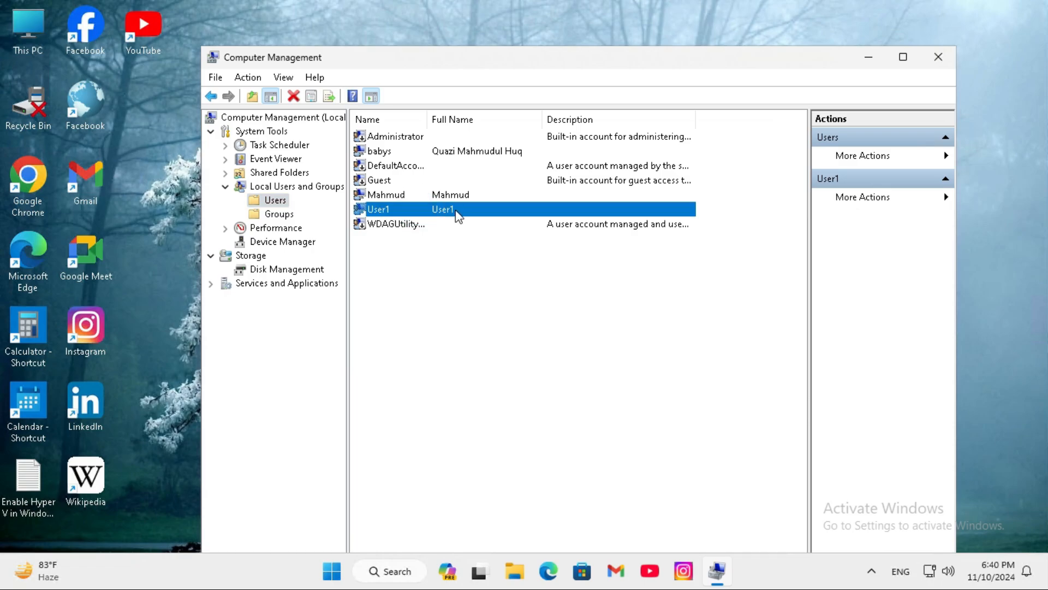
{"action": "mouse_move", "coordinate": [291, 220]}
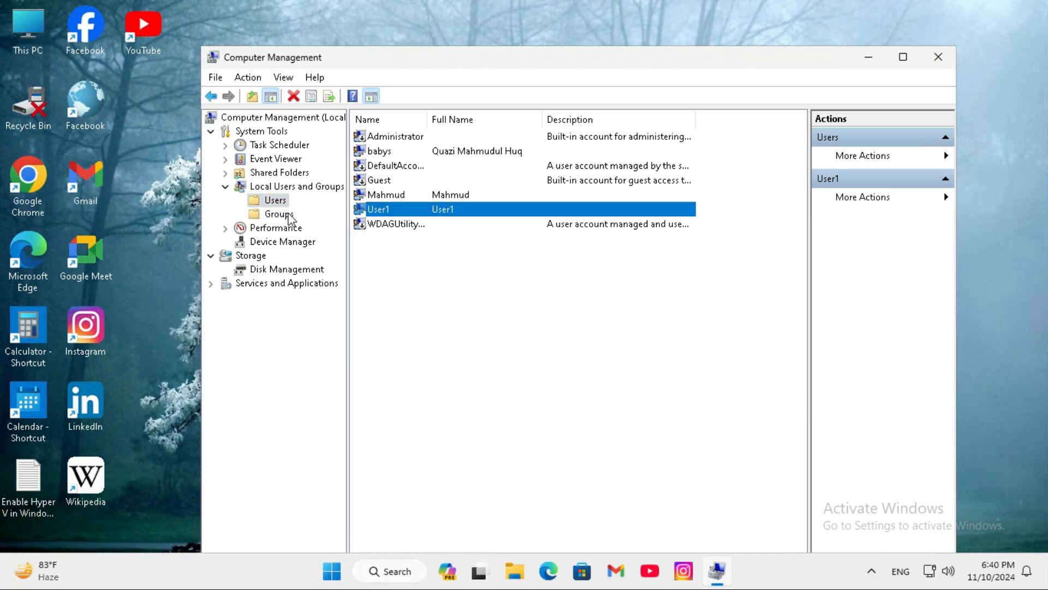
Step: Switch between the Users and Groups lists, ending with MyGroup selected in Groups
{"action": "left_click", "coordinate": [280, 213]}
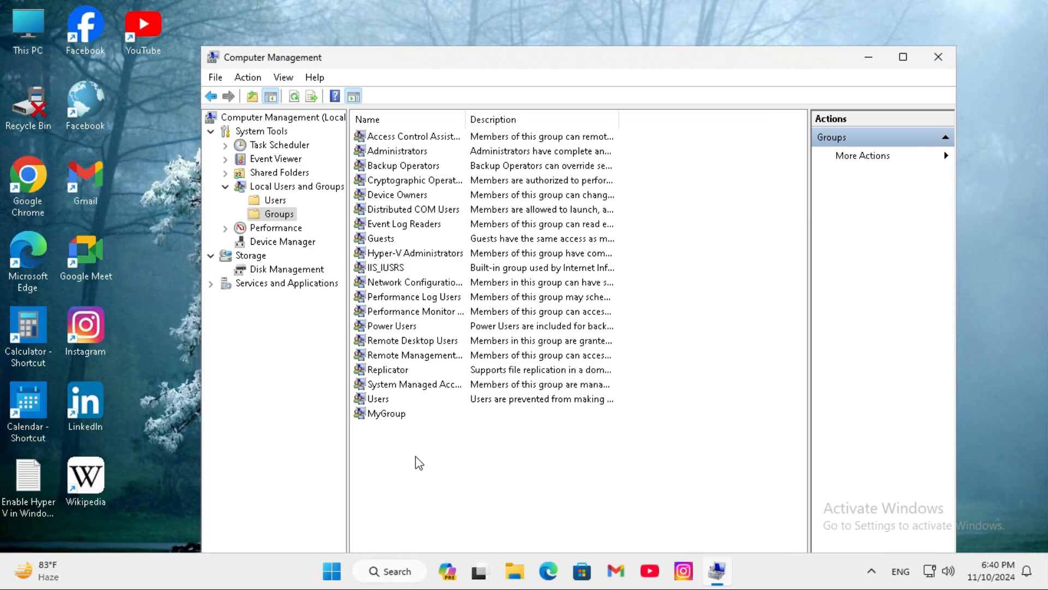
{"action": "mouse_move", "coordinate": [400, 421]}
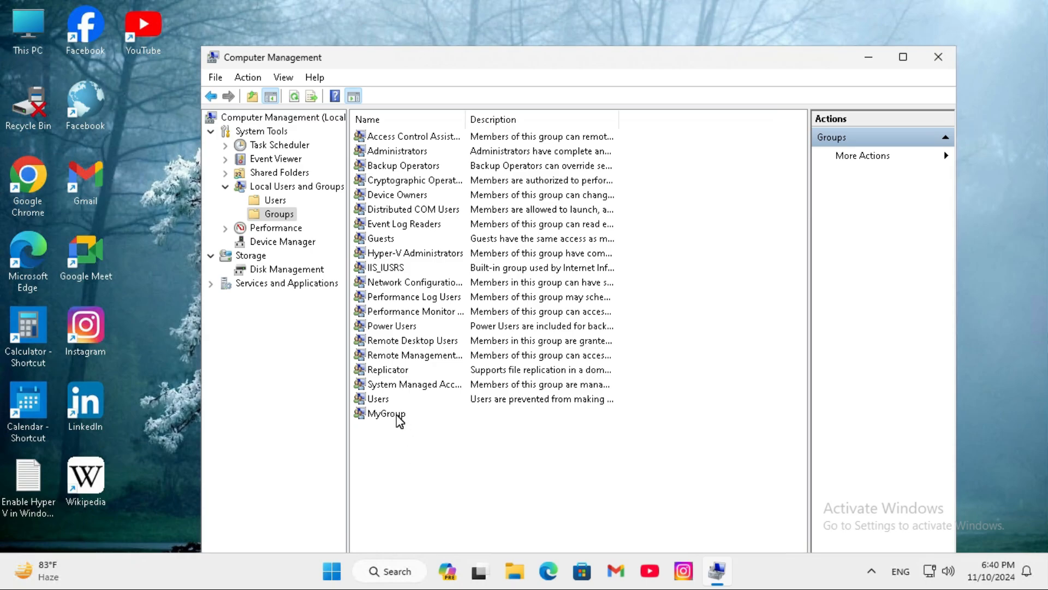
{"action": "left_click", "coordinate": [387, 413]}
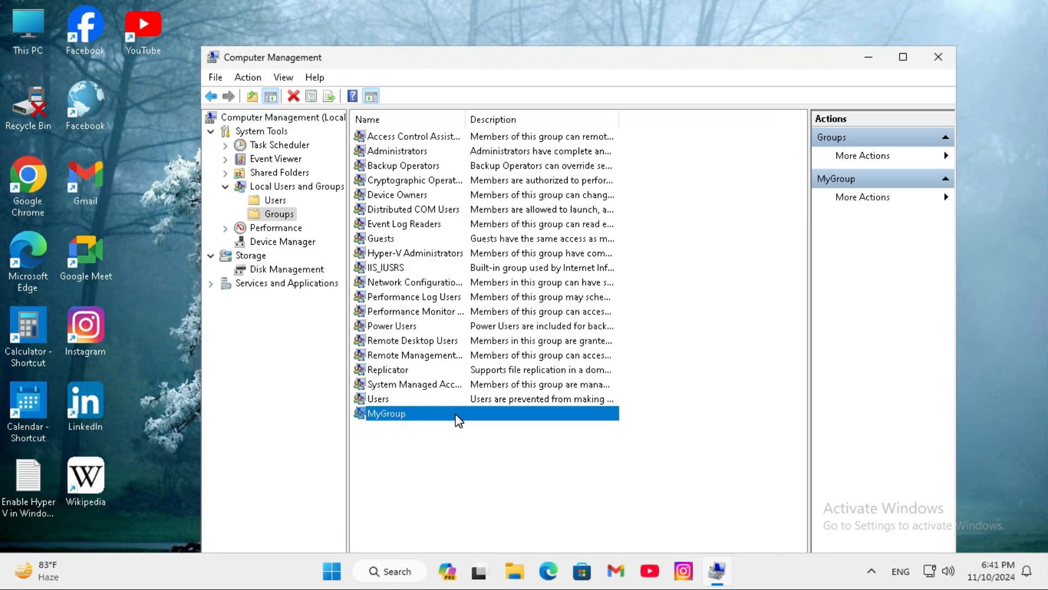
{"action": "mouse_move", "coordinate": [416, 421]}
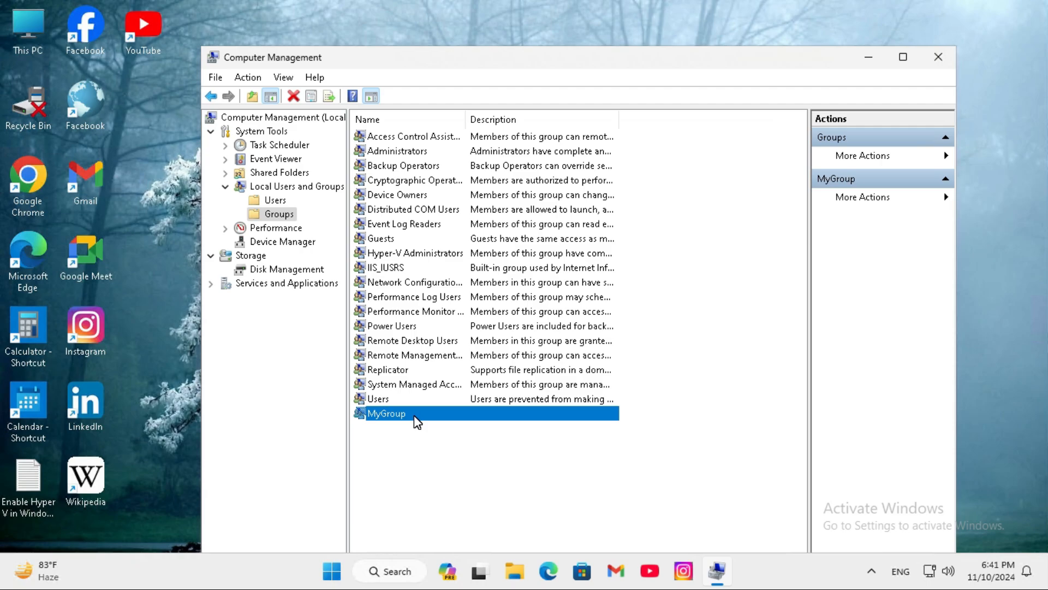
{"action": "mouse_move", "coordinate": [426, 281]}
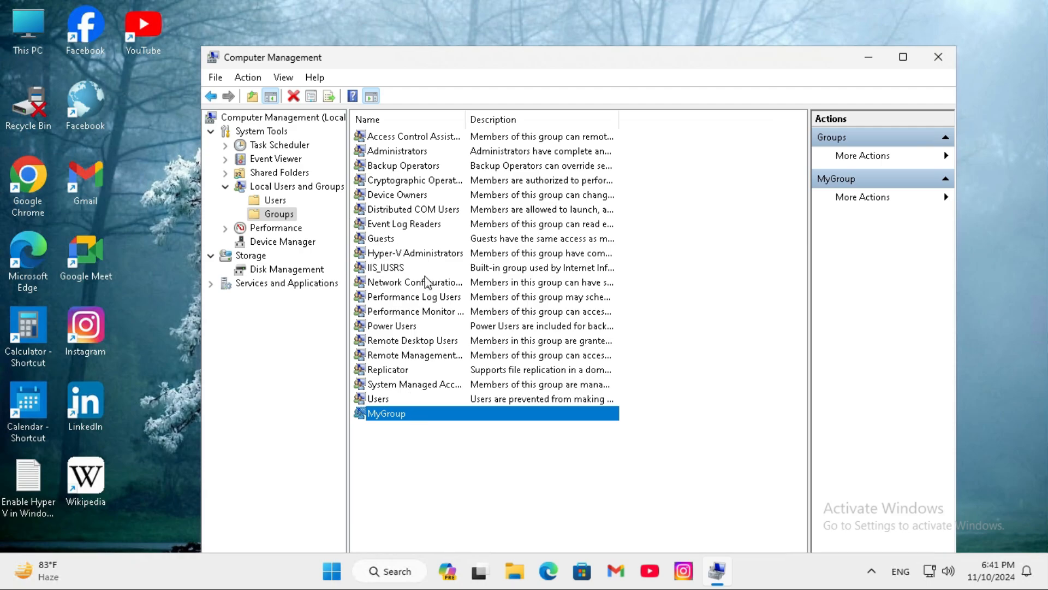
{"action": "left_click", "coordinate": [275, 200]}
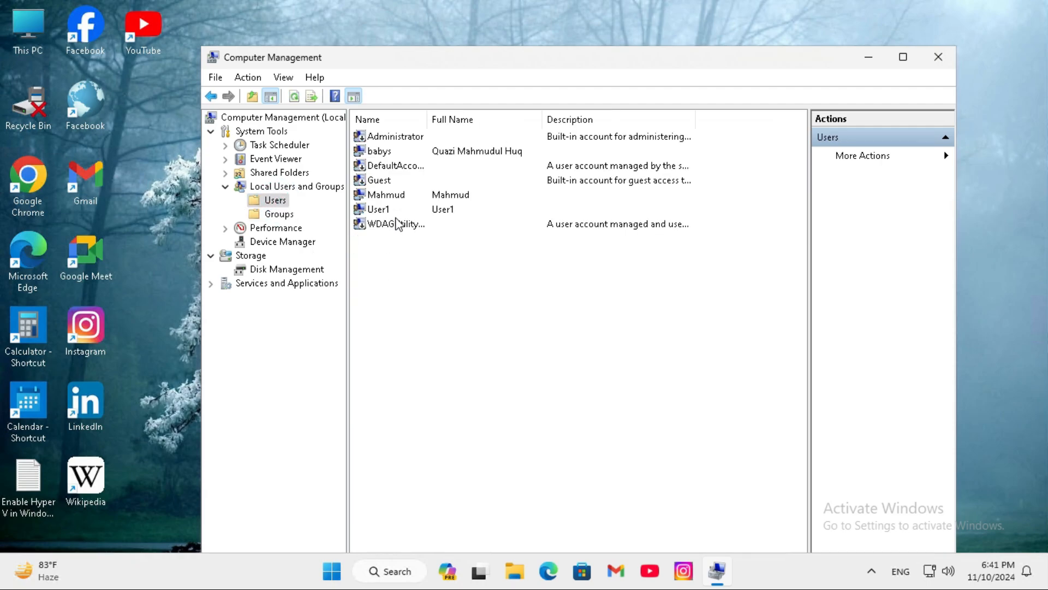
{"action": "left_click", "coordinate": [378, 208]}
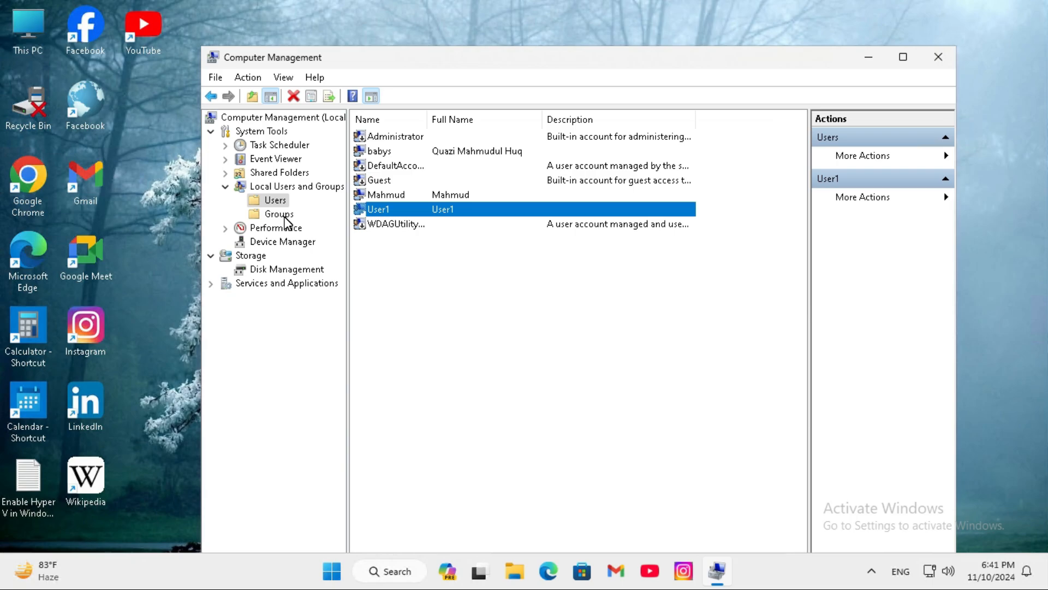
{"action": "left_click", "coordinate": [278, 213]}
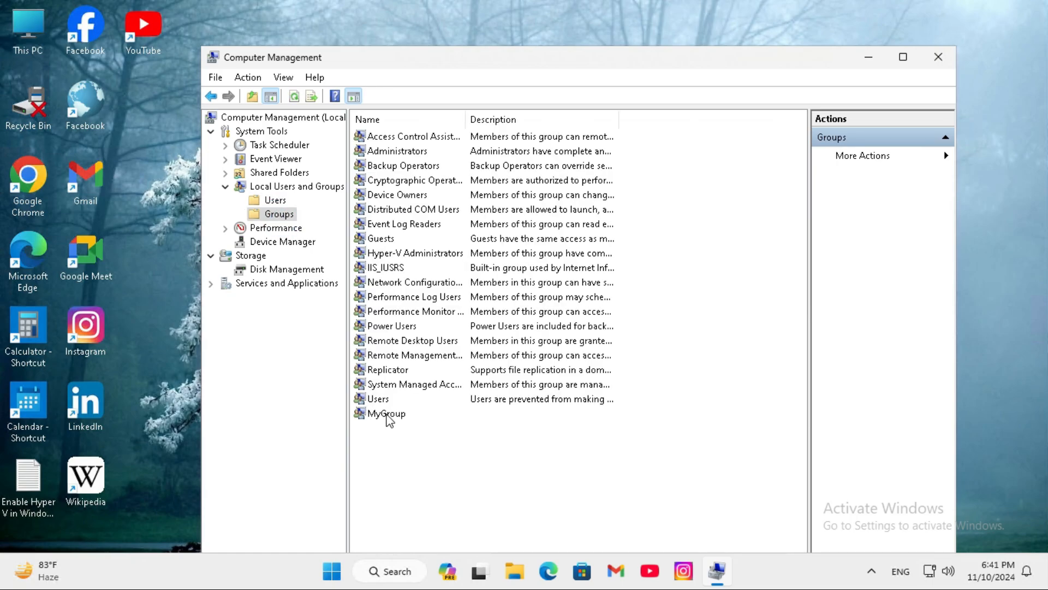
{"action": "left_click", "coordinate": [386, 413]}
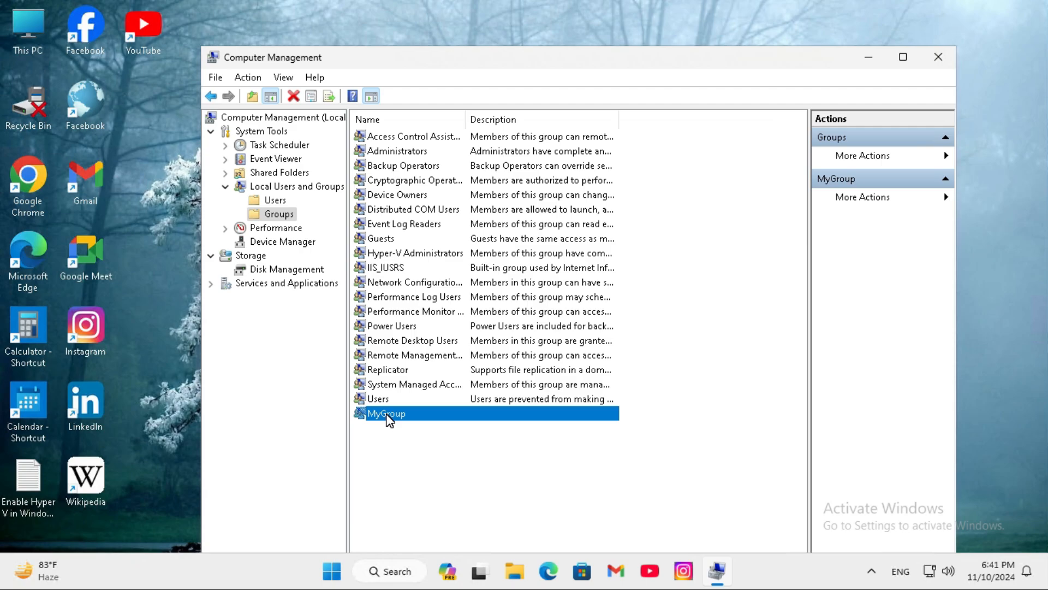
Step: In MyGroup Properties, add a member named User1 and resolve it with Check Names
{"action": "right_click", "coordinate": [387, 413]}
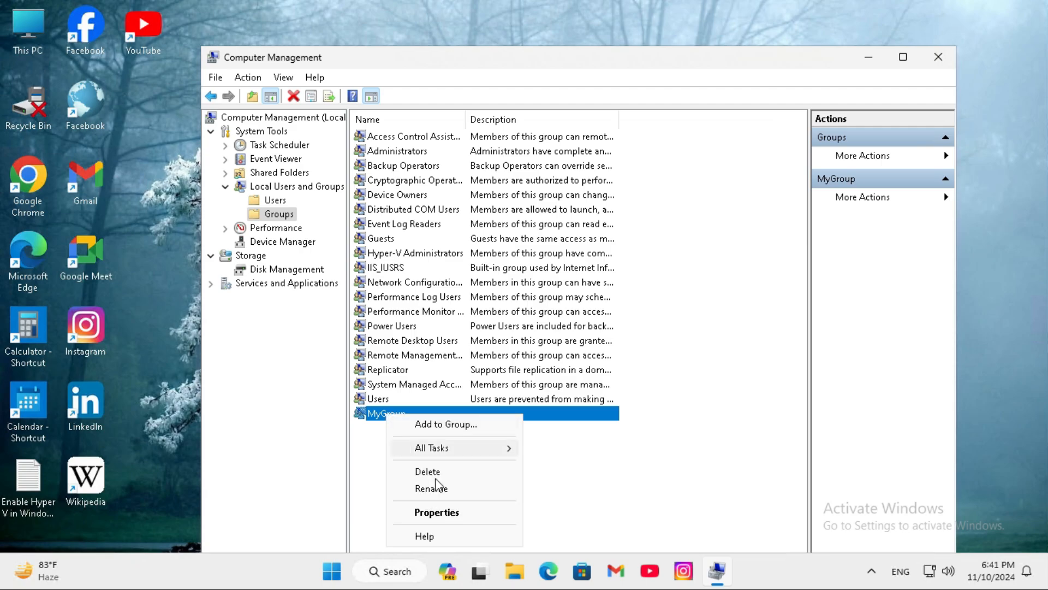
{"action": "left_click", "coordinate": [436, 512]}
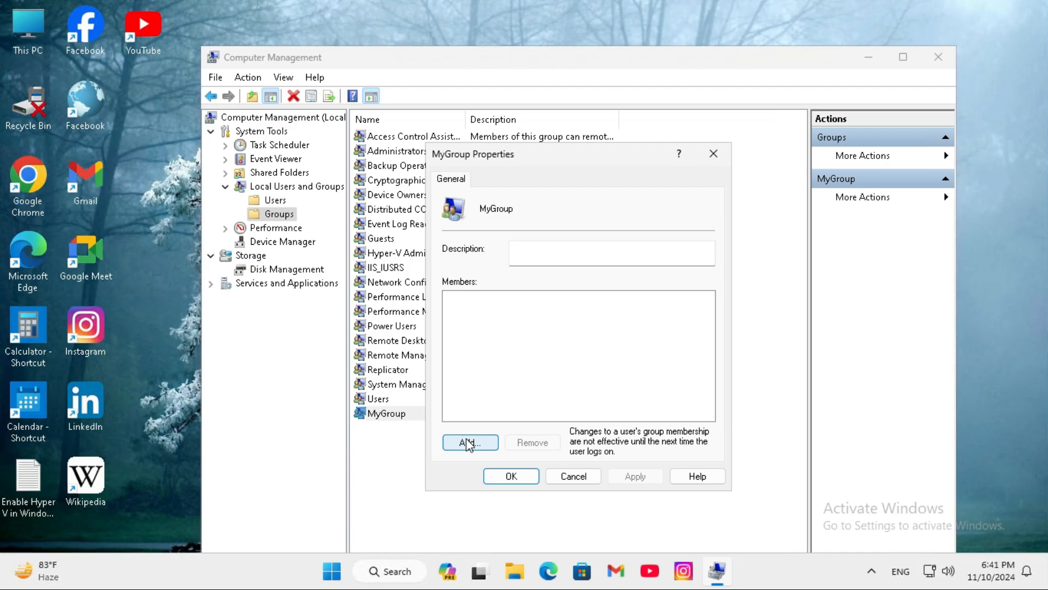
{"action": "left_click", "coordinate": [469, 442]}
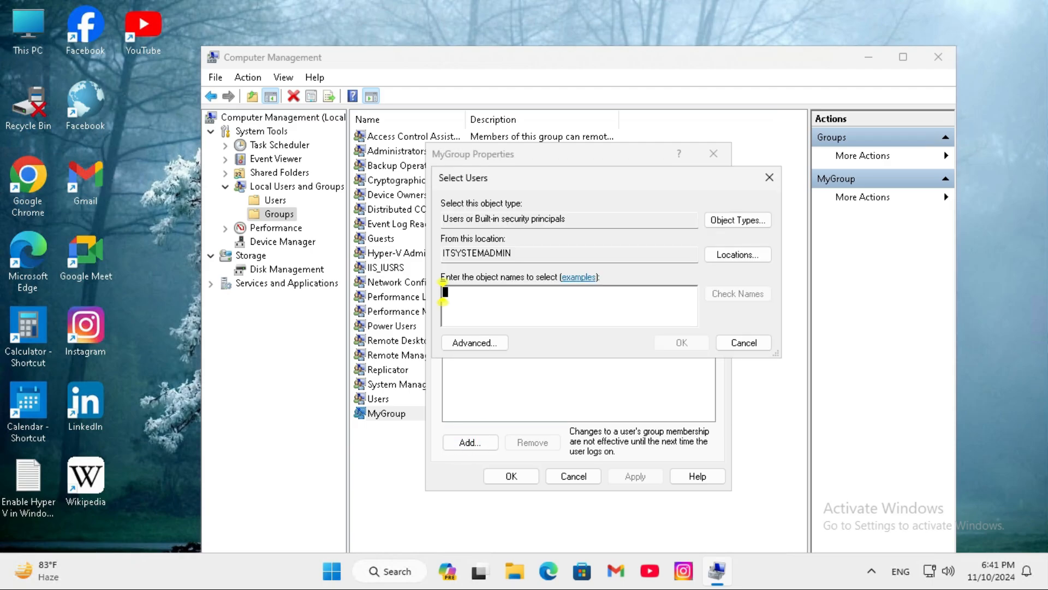
{"action": "type", "text": "User"}
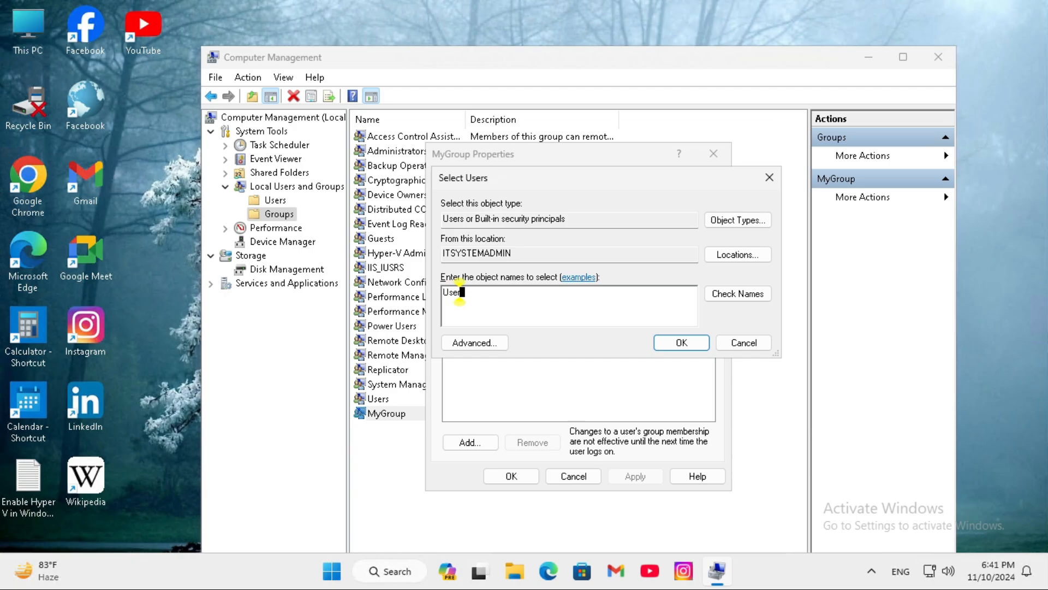
{"action": "type", "text": "1"}
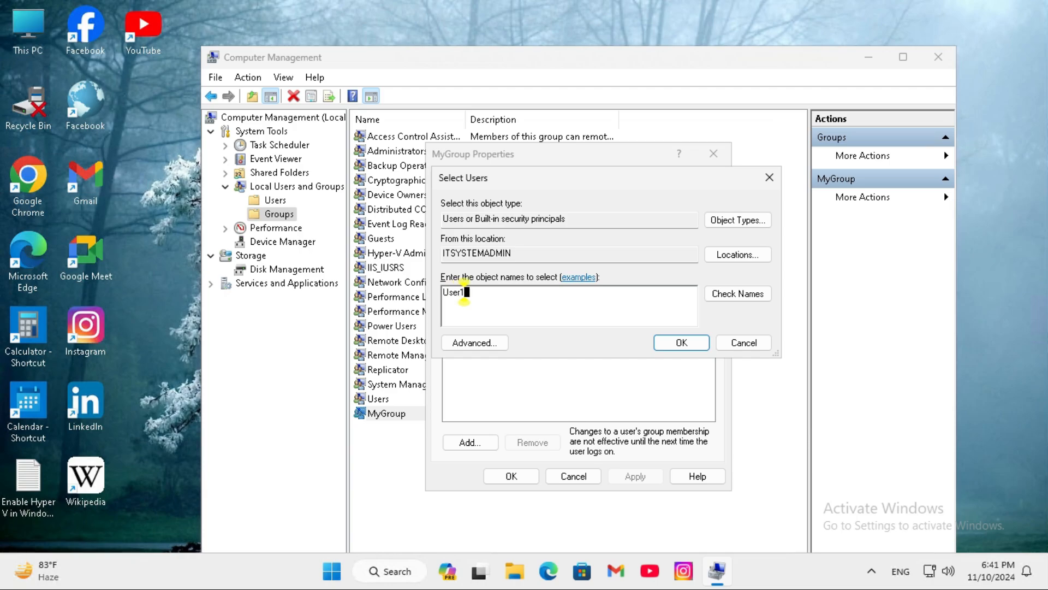
{"action": "left_click", "coordinate": [737, 294]}
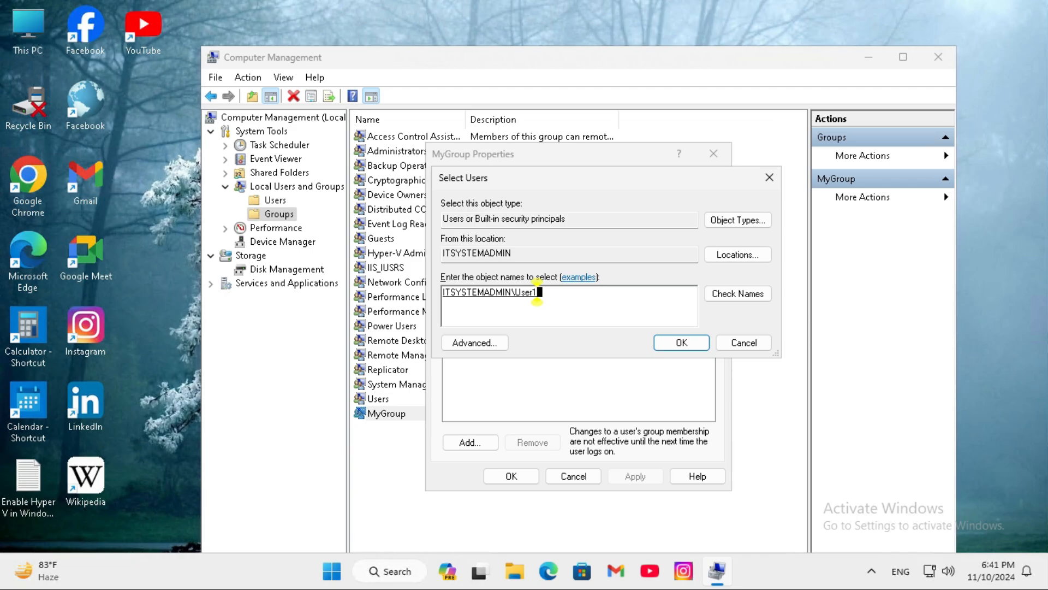
Step: Confirm User1 as the new member, apply the change and close MyGroup Properties
{"action": "left_click", "coordinate": [680, 342]}
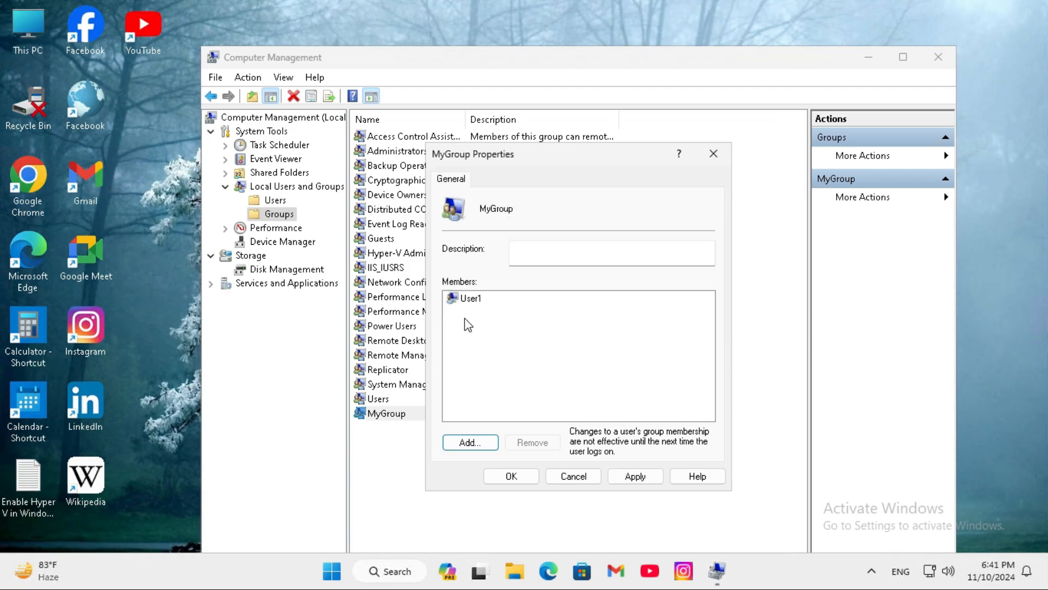
{"action": "mouse_move", "coordinate": [471, 298]}
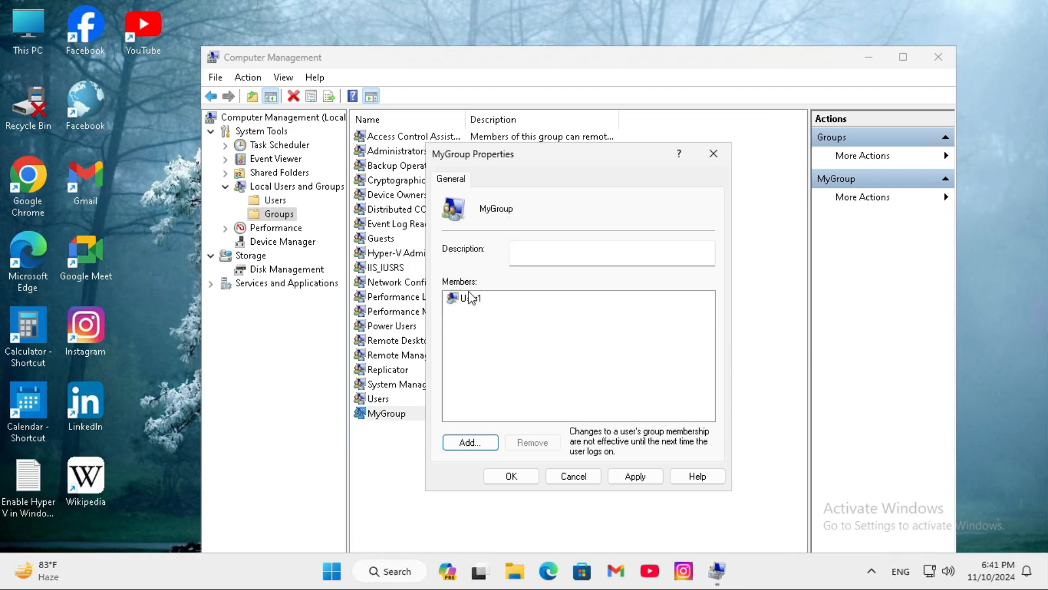
{"action": "left_click", "coordinate": [634, 476]}
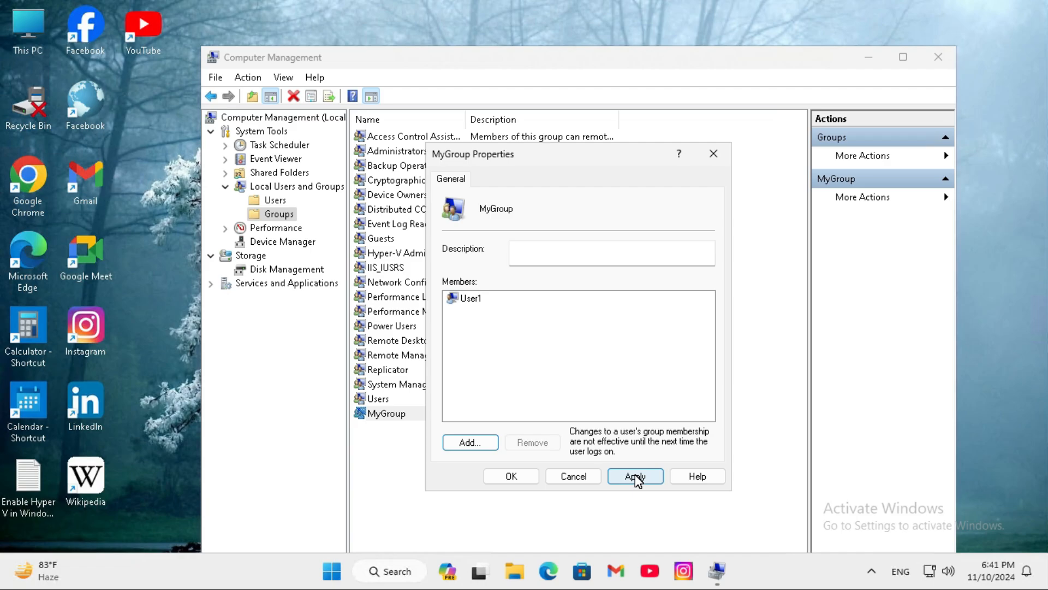
{"action": "left_click", "coordinate": [511, 475]}
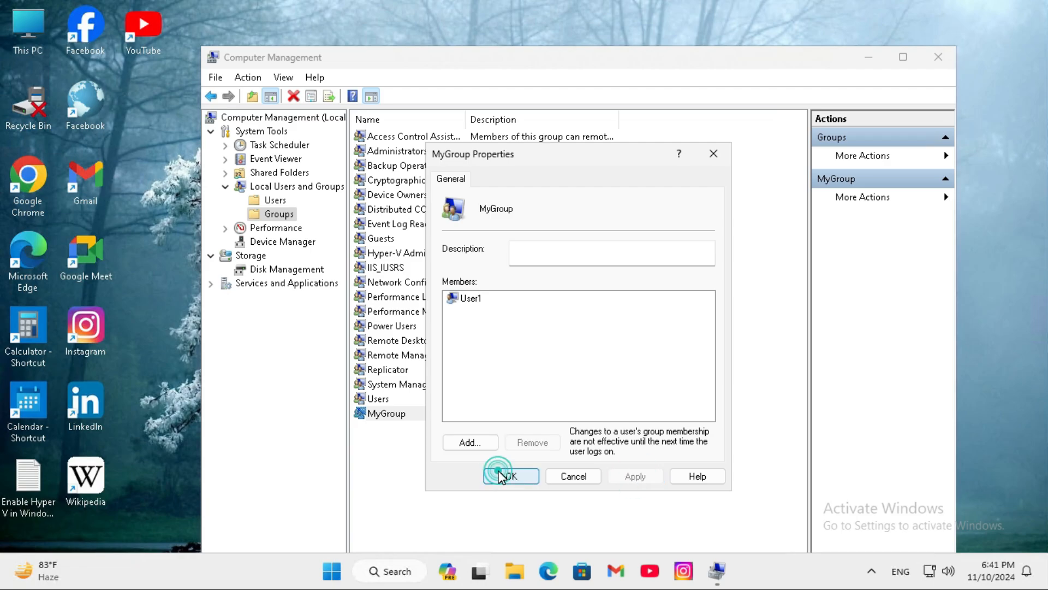
Step: In User1 Properties, check the Member Of tab shows MyGroup and Users, then close it
{"action": "left_click", "coordinate": [510, 475]}
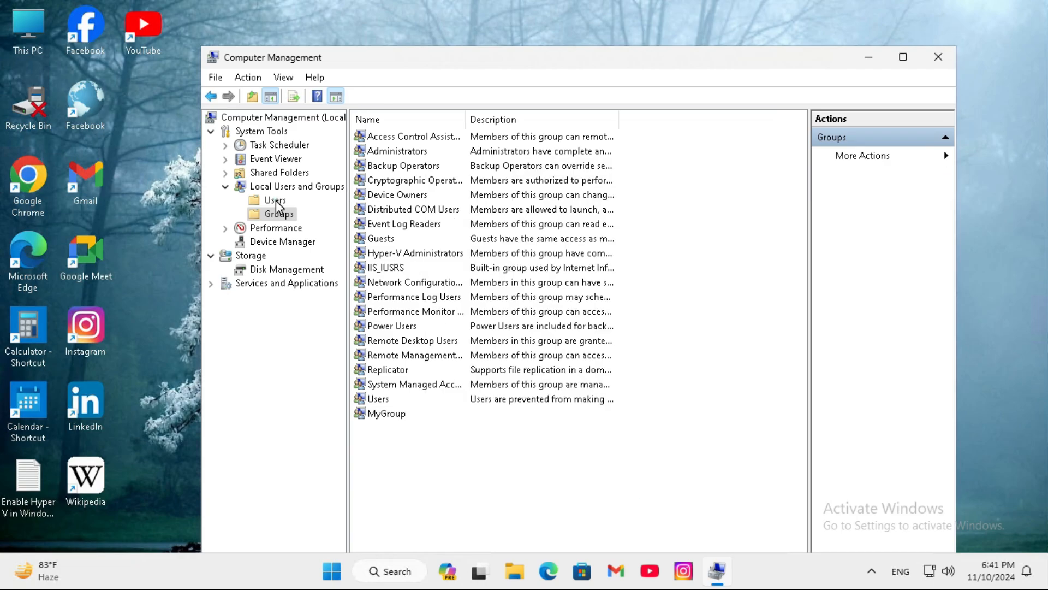
{"action": "left_click", "coordinate": [275, 200]}
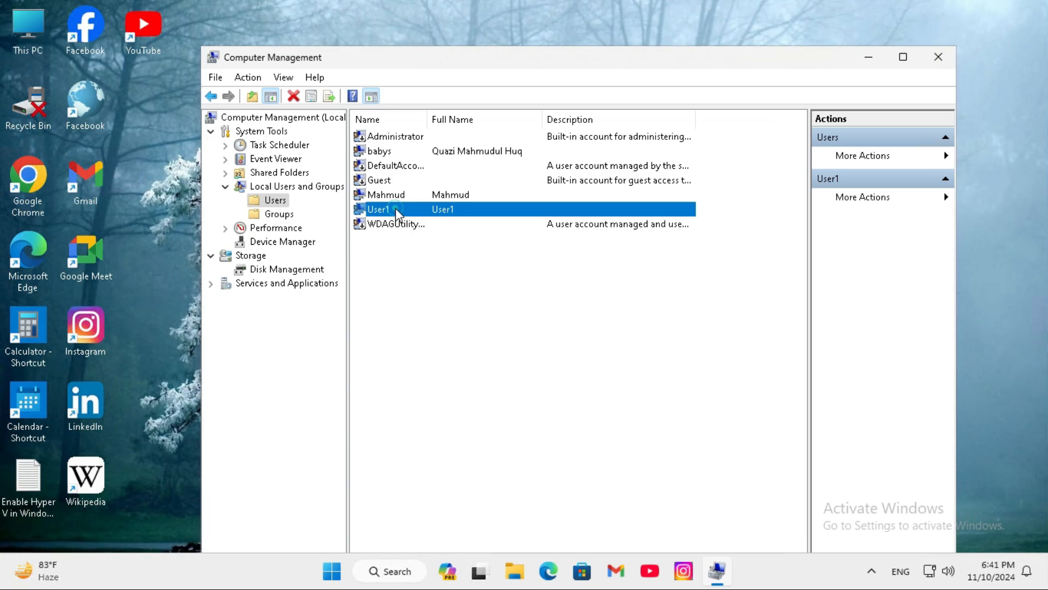
{"action": "right_click", "coordinate": [378, 210]}
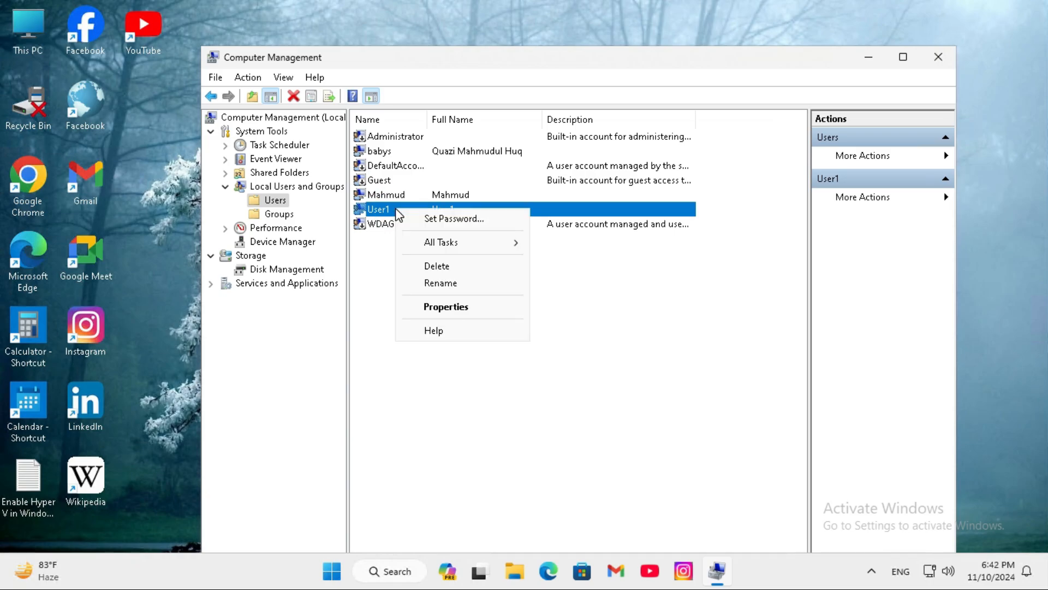
{"action": "left_click", "coordinate": [446, 306]}
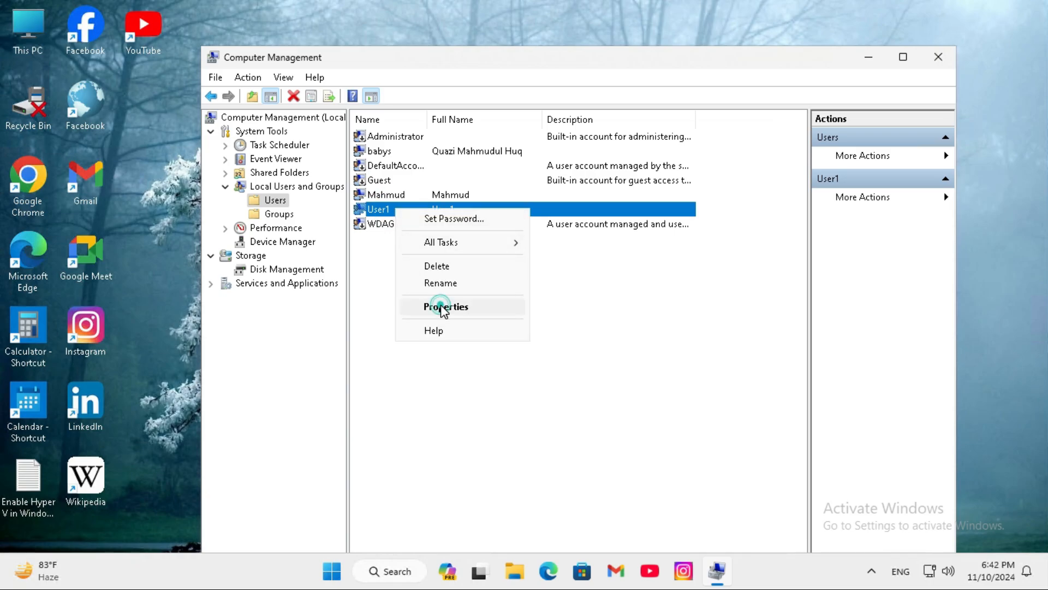
{"action": "left_click", "coordinate": [446, 305]}
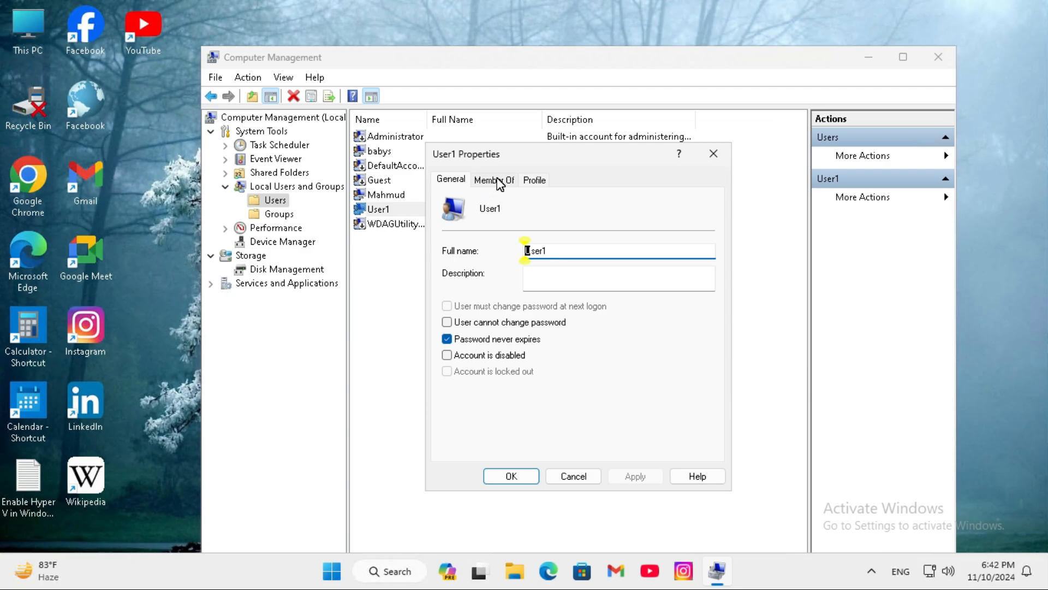
{"action": "left_click", "coordinate": [493, 179]}
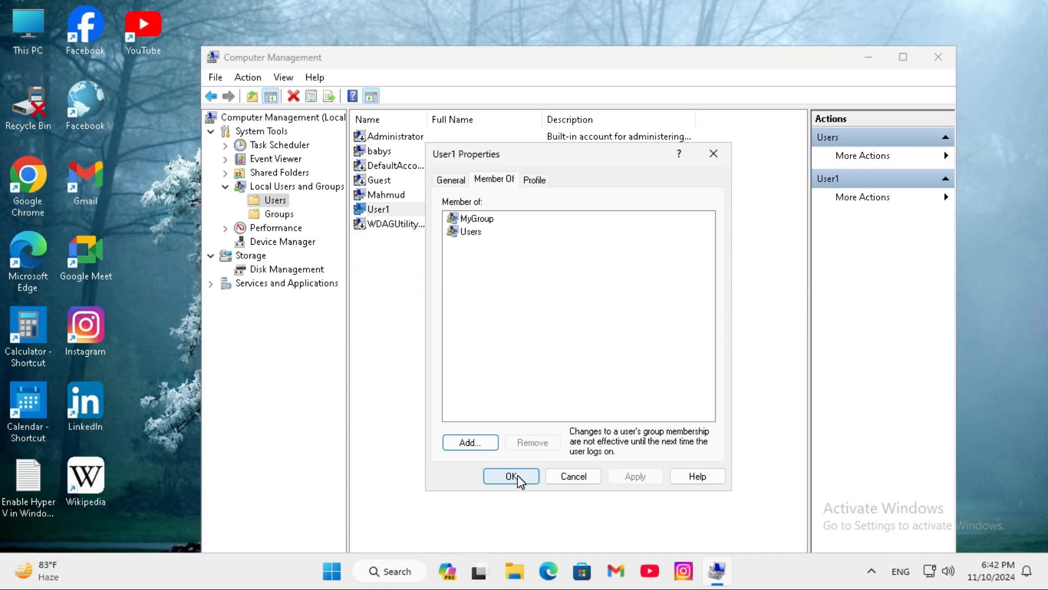
{"action": "left_click", "coordinate": [511, 475]}
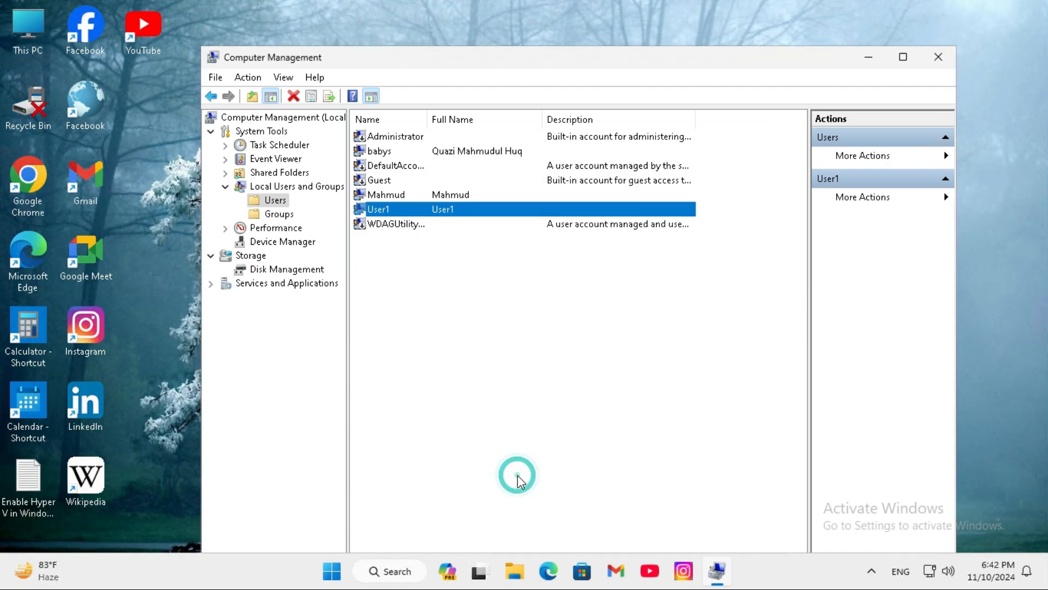